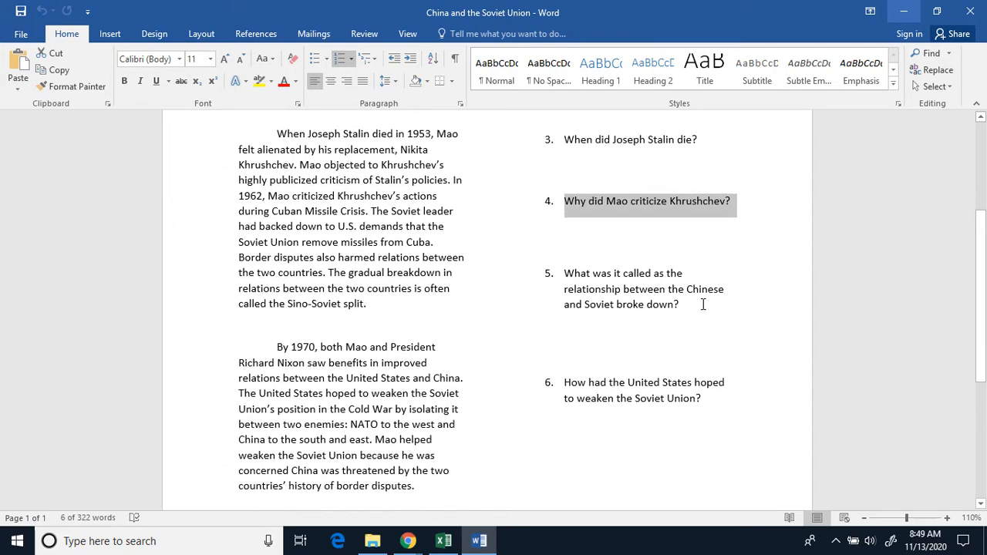
pyautogui.scroll(-3)
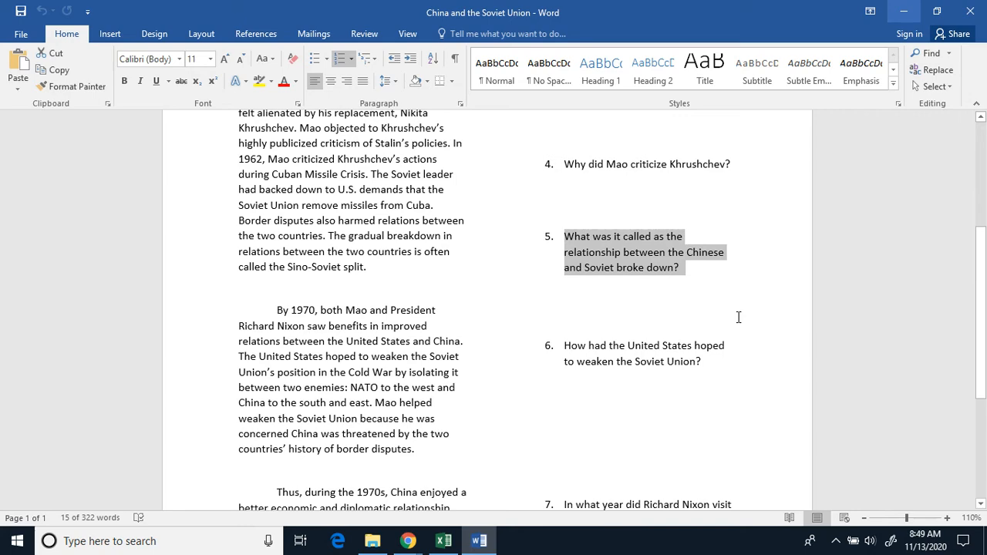
pyautogui.moveTo(734, 295)
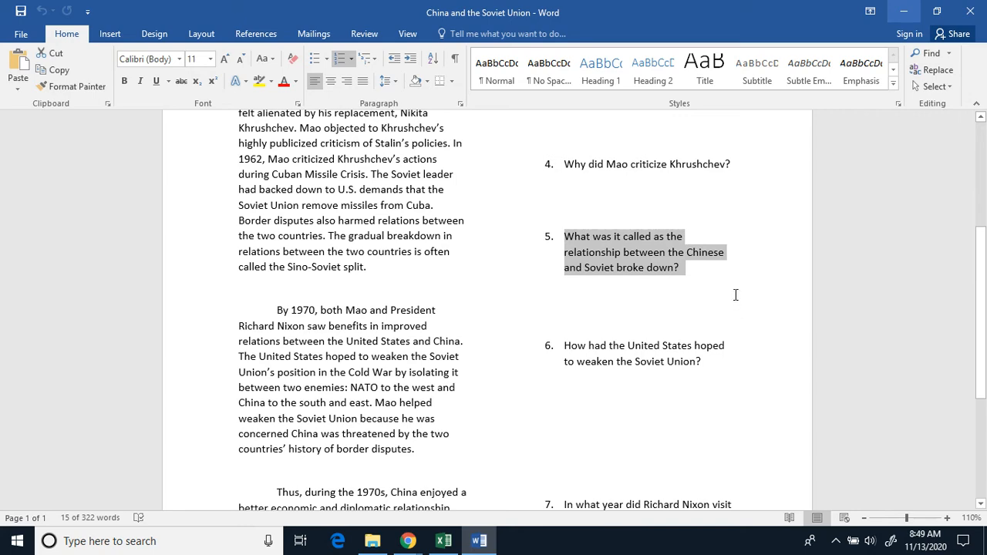
pyautogui.scroll(-3)
pyautogui.write(' Union')
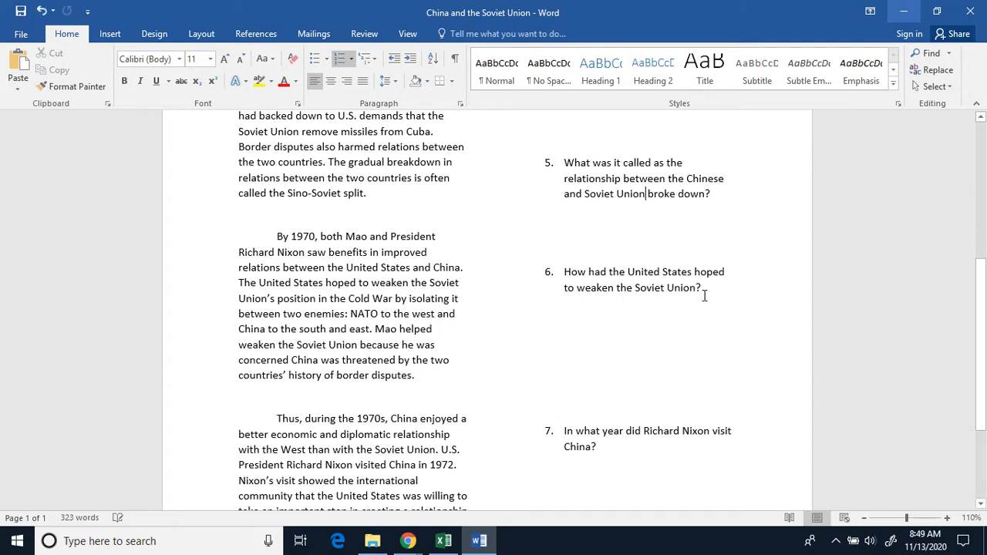
pyautogui.moveTo(564, 271); pyautogui.dragTo(701, 289)
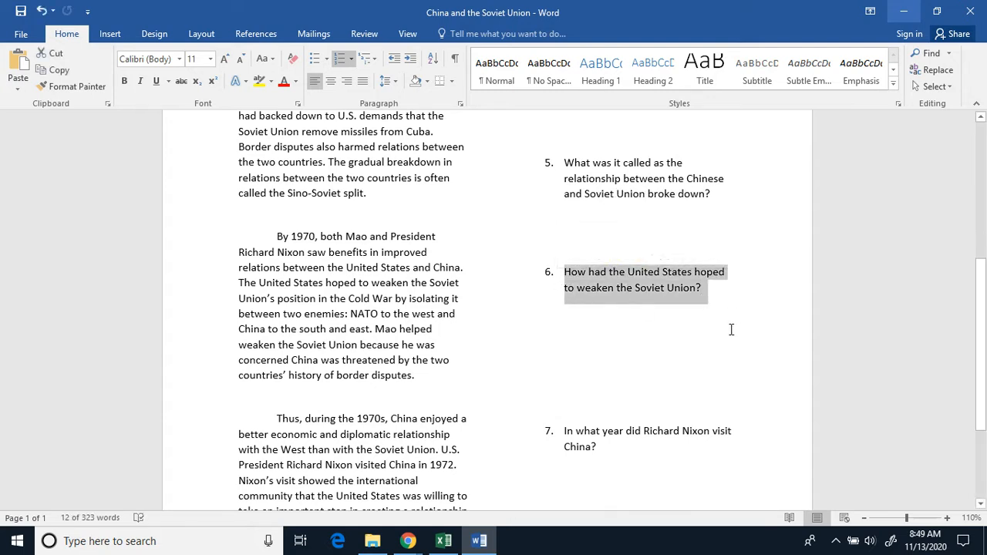
pyautogui.scroll(-3)
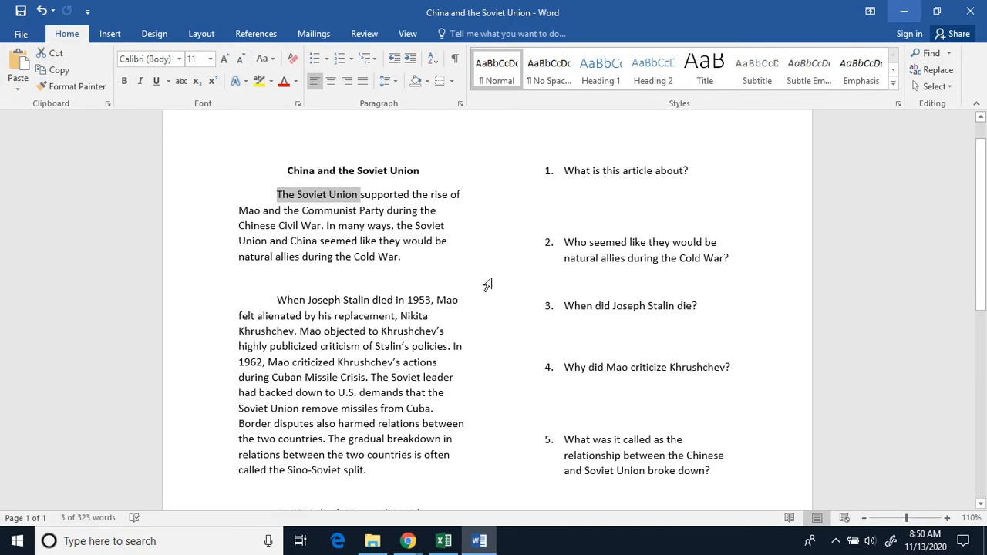
pyautogui.scroll(-3)
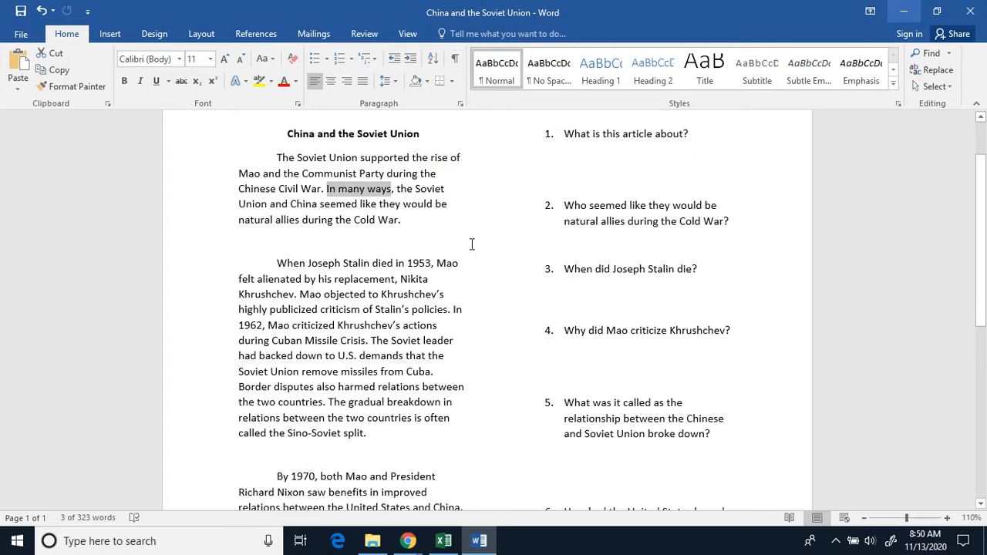
pyautogui.scroll(-3)
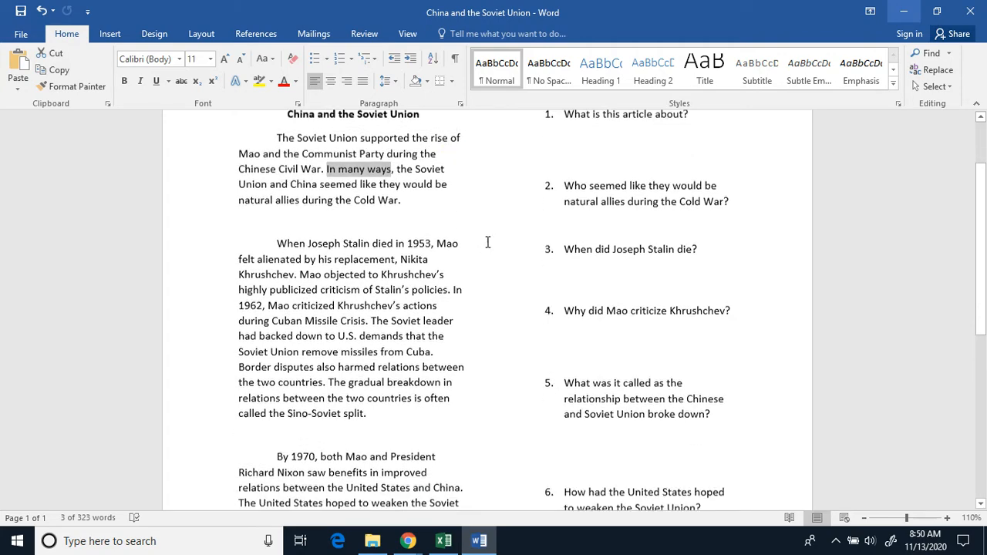
pyautogui.scroll(-3)
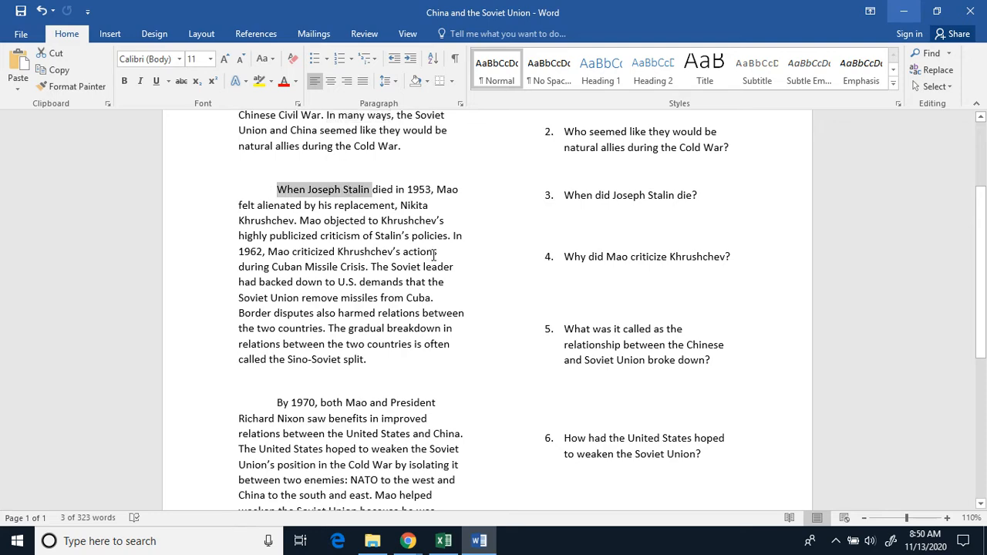
pyautogui.scroll(-3)
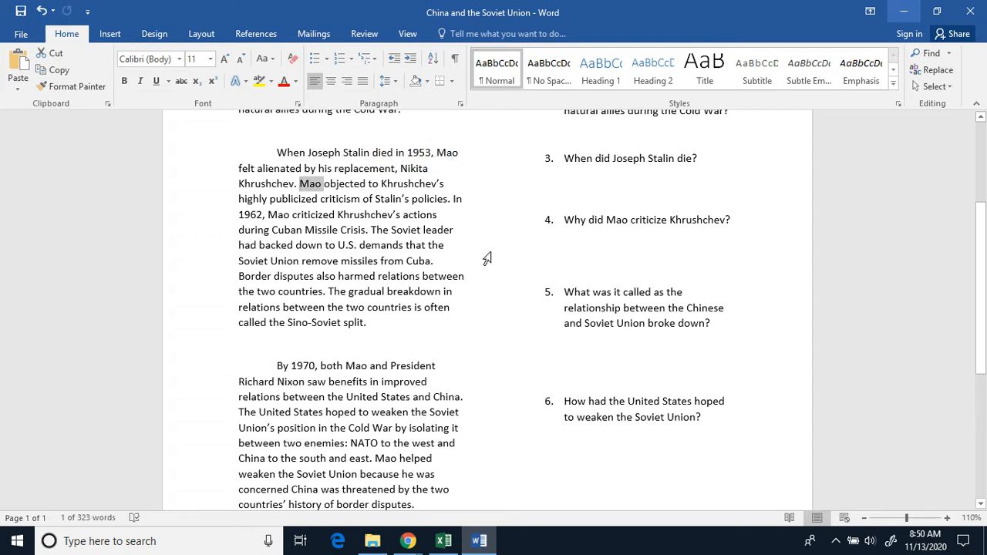
pyautogui.moveTo(487, 267)
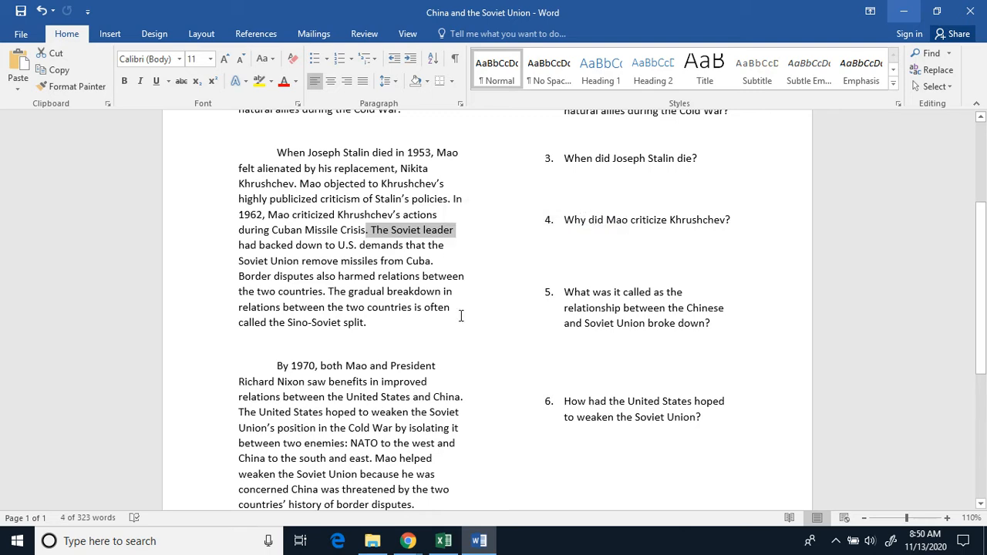
pyautogui.scroll(-3)
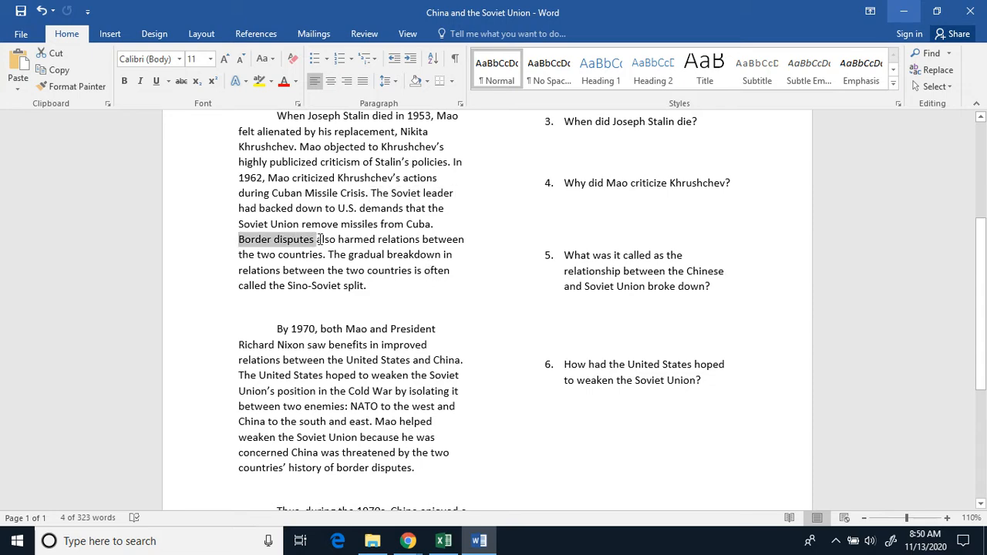
pyautogui.scroll(-3)
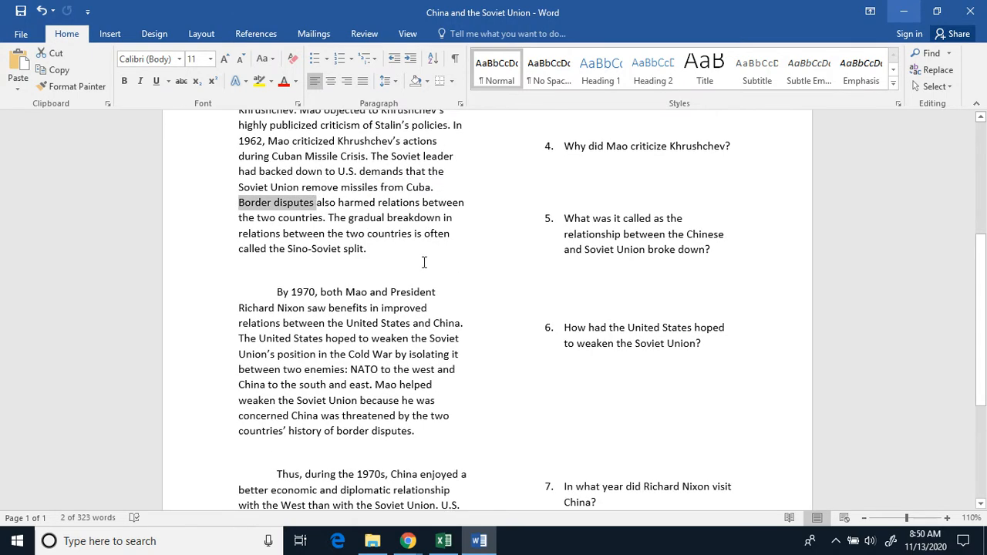
pyautogui.doubleClick(351, 217)
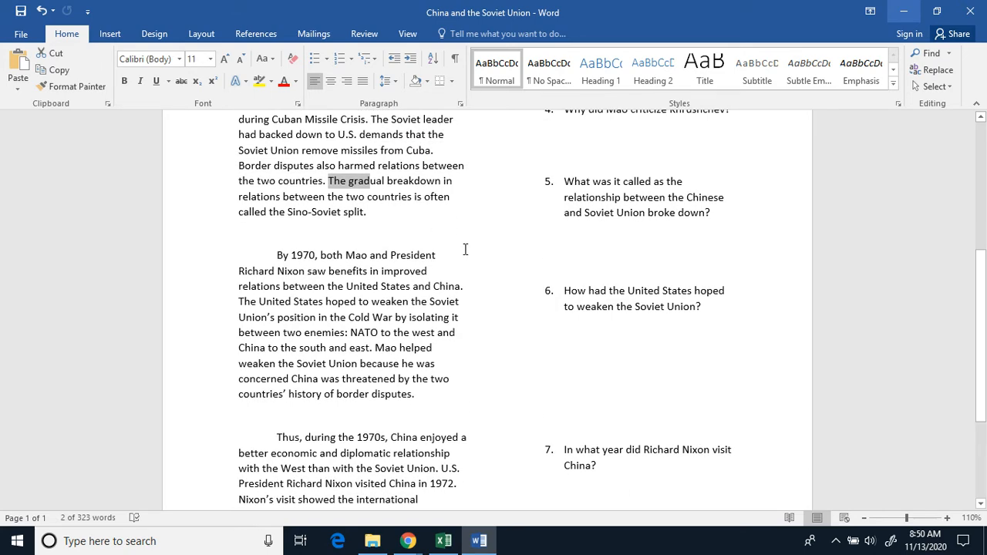
pyautogui.scroll(-3)
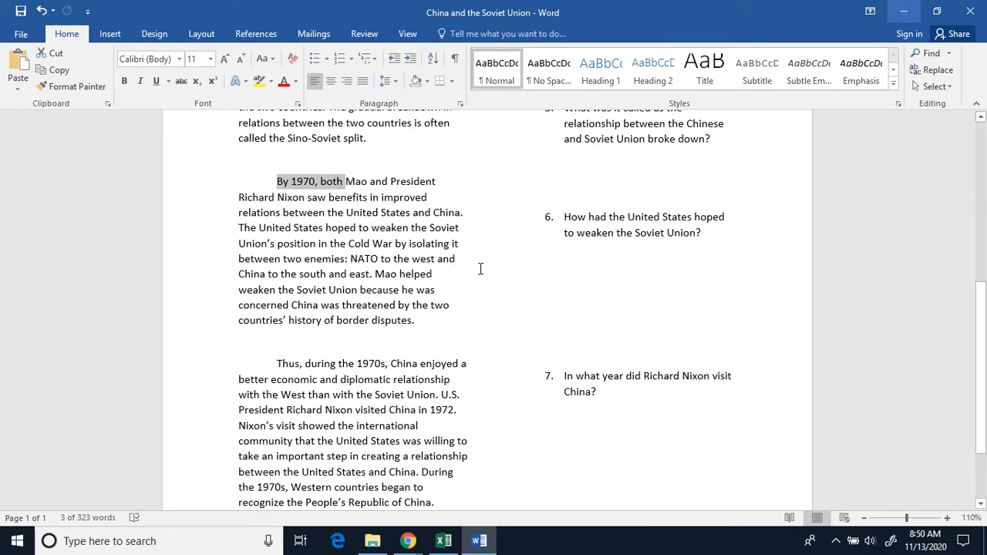
pyautogui.moveTo(508, 287)
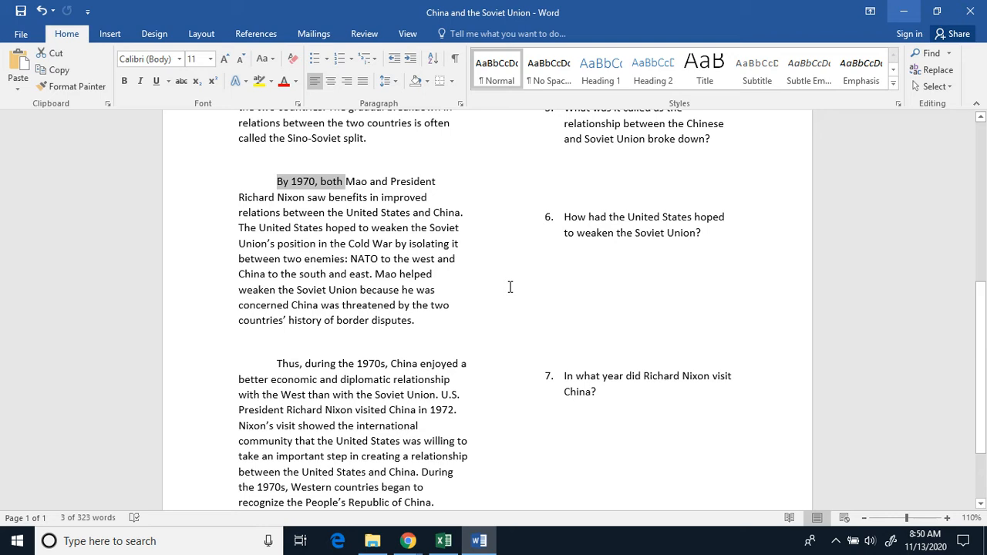
pyautogui.moveTo(450, 238)
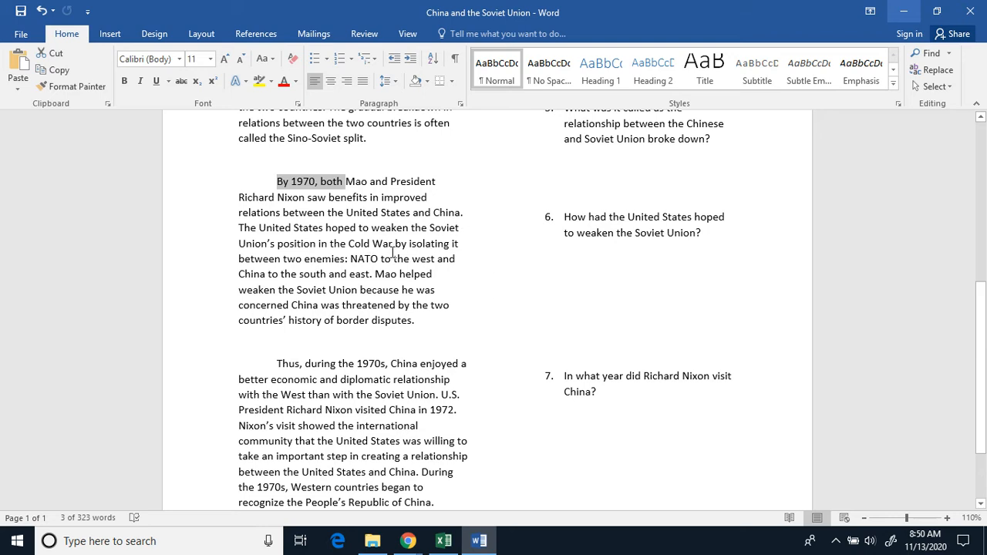
pyautogui.doubleClick(264, 228)
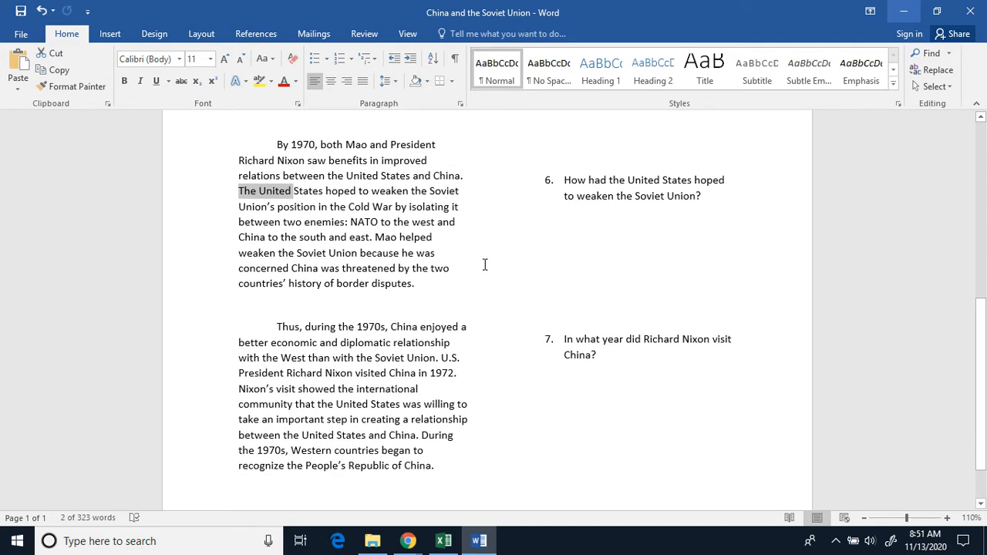
pyautogui.moveTo(472, 270)
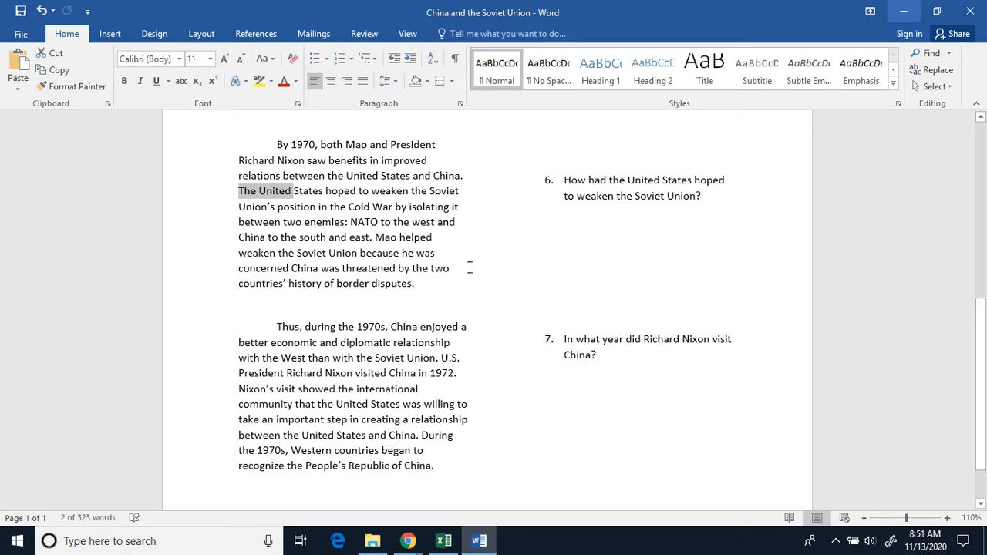
pyautogui.scroll(-3)
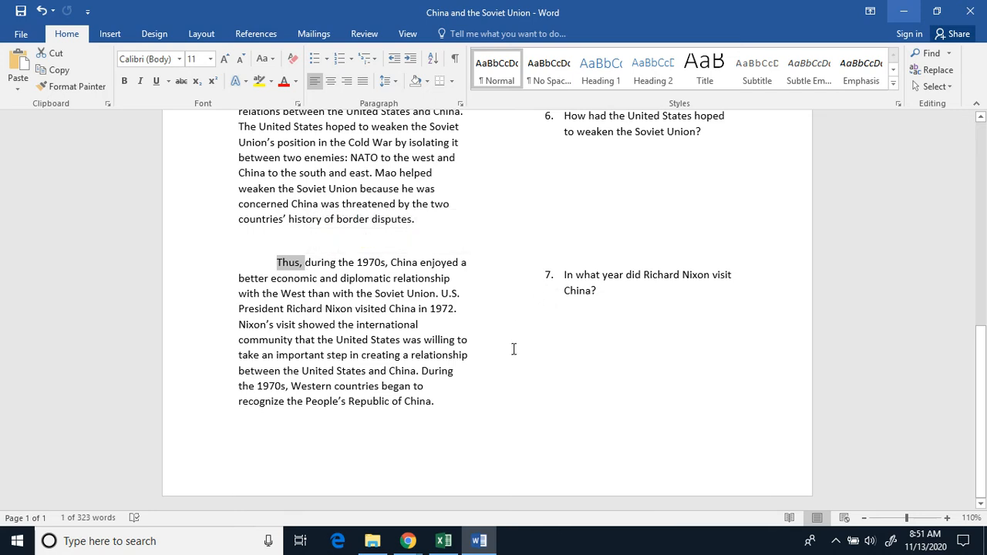
pyautogui.moveTo(503, 364)
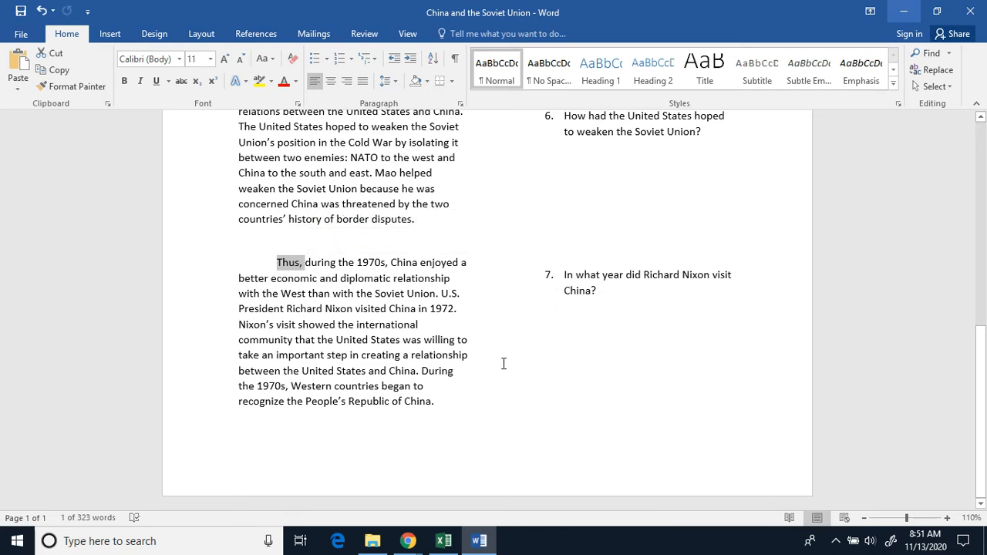
pyautogui.moveTo(487, 359)
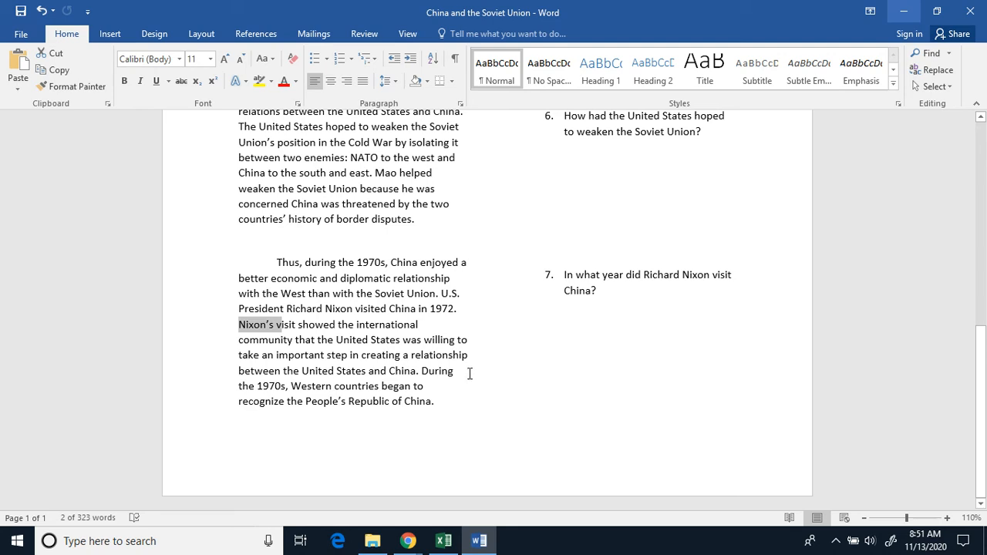
pyautogui.moveTo(474, 391)
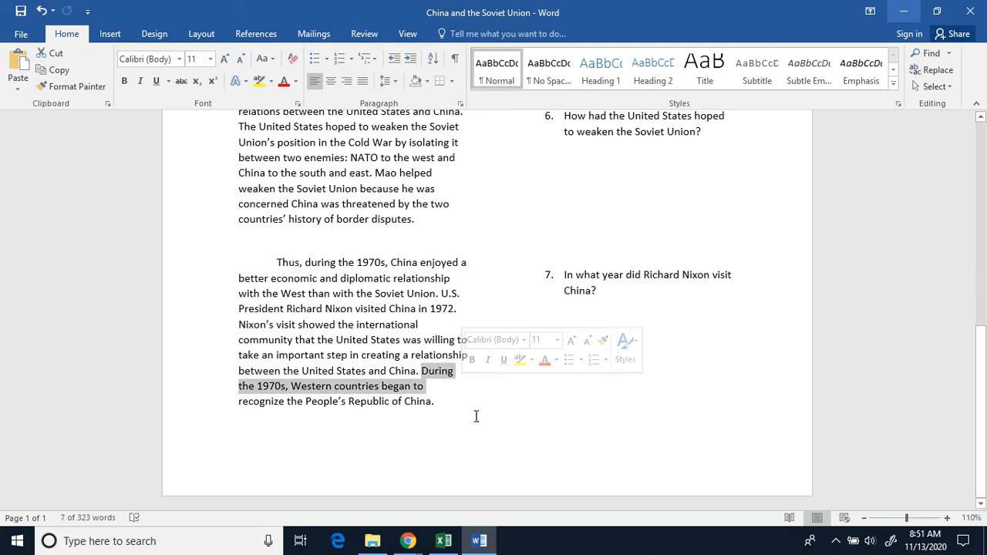
pyautogui.moveTo(424, 439)
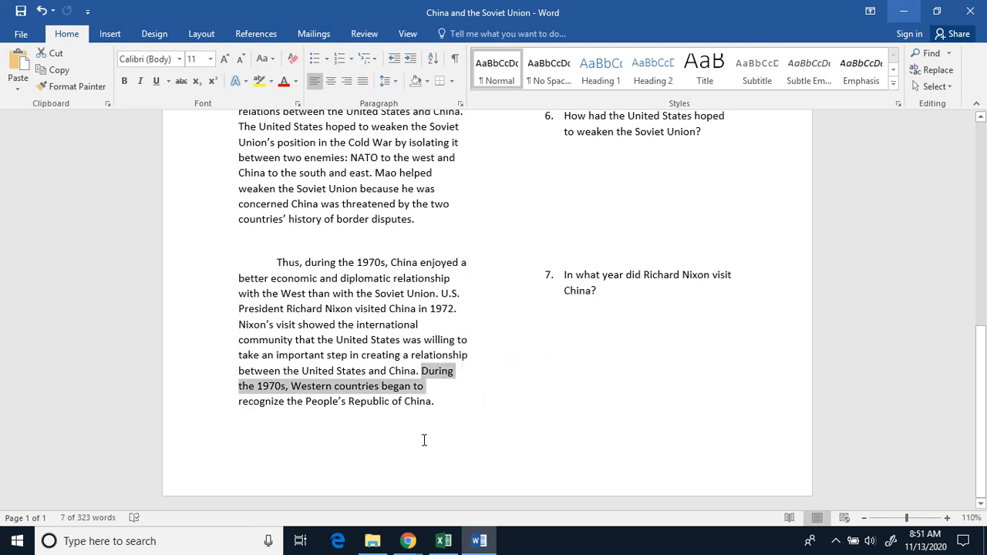